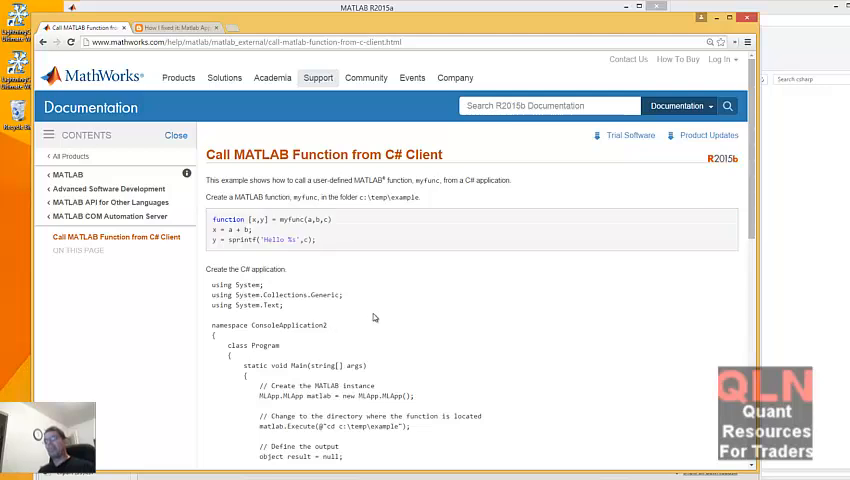
- Read through the fix instructions, highlighting steps 2–4 including running -regserver
{"action": "scroll", "scroll_direction": "down", "scroll_amount": 3}
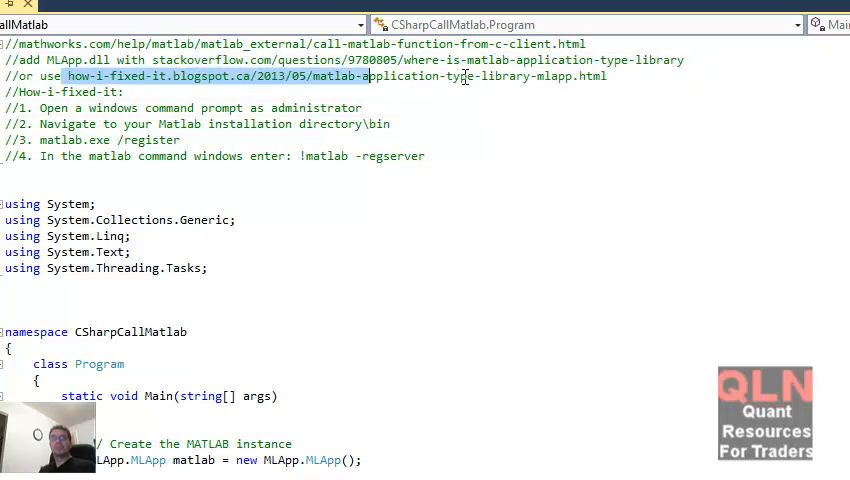
{"action": "scroll", "scroll_direction": "down", "scroll_amount": 3}
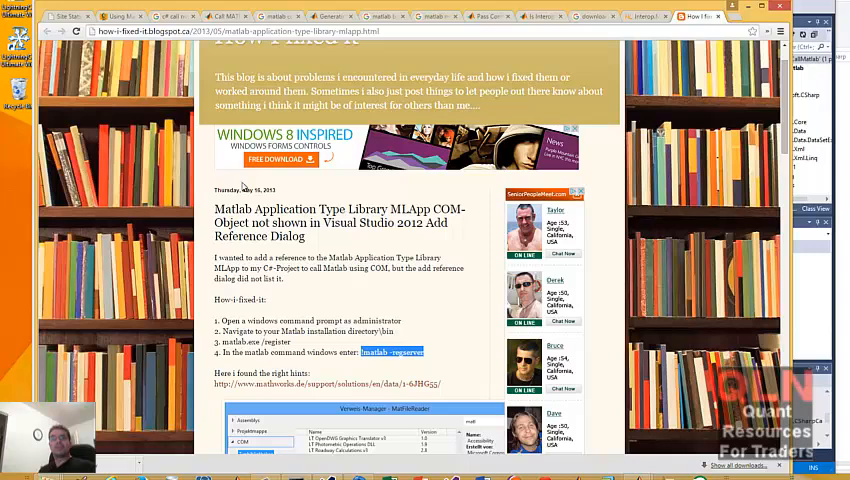
{"action": "scroll", "scroll_direction": "down", "scroll_amount": 3}
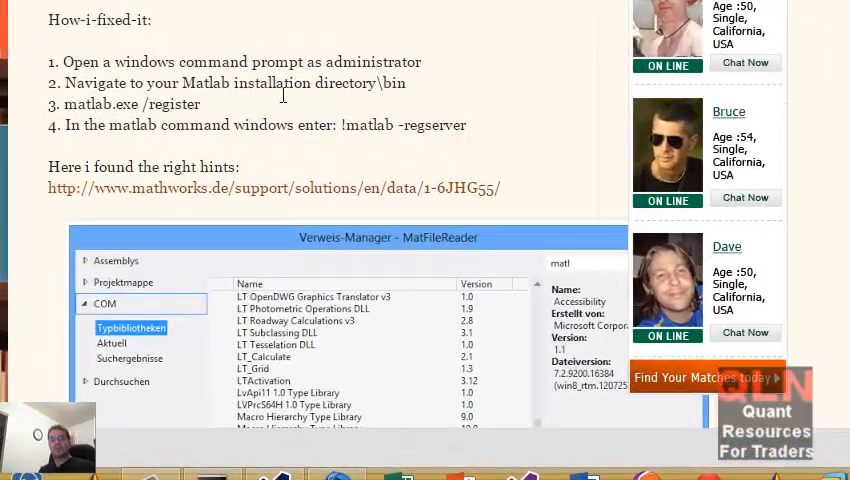
{"action": "left_click_drag", "start_coordinate": [55, 82], "coordinate": [200, 104]}
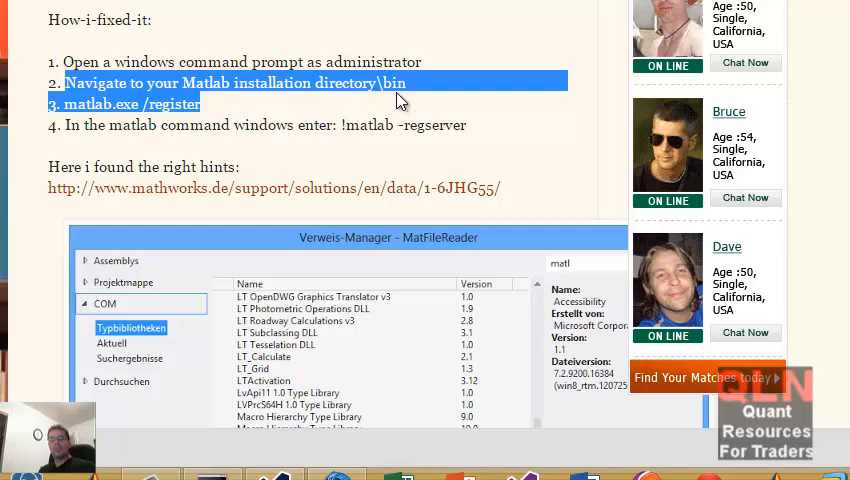
{"action": "mouse_move", "coordinate": [238, 115]}
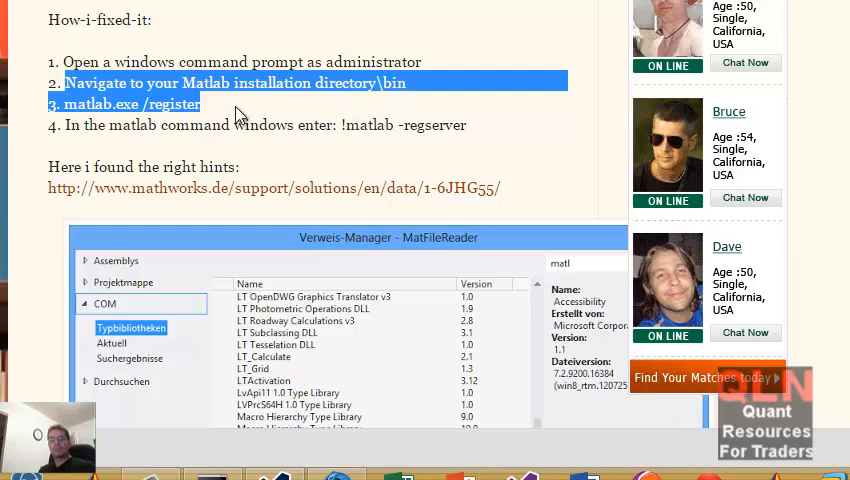
{"action": "left_click", "coordinate": [70, 130]}
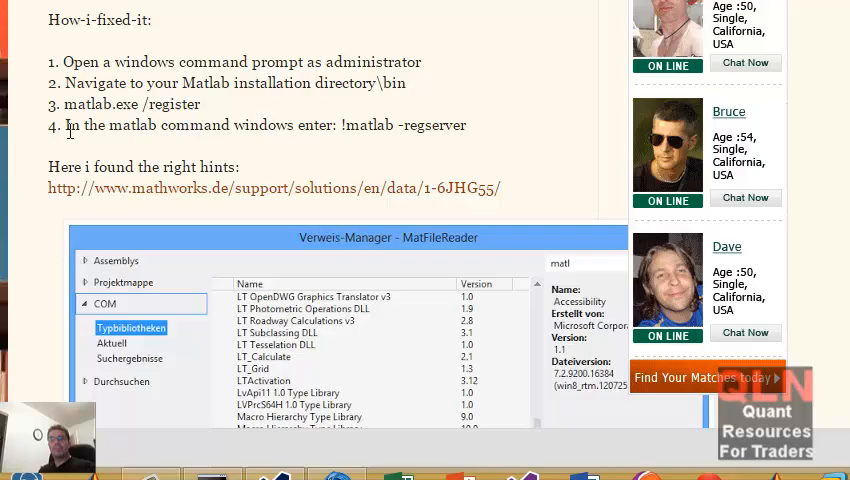
{"action": "left_click_drag", "start_coordinate": [63, 125], "coordinate": [467, 125]}
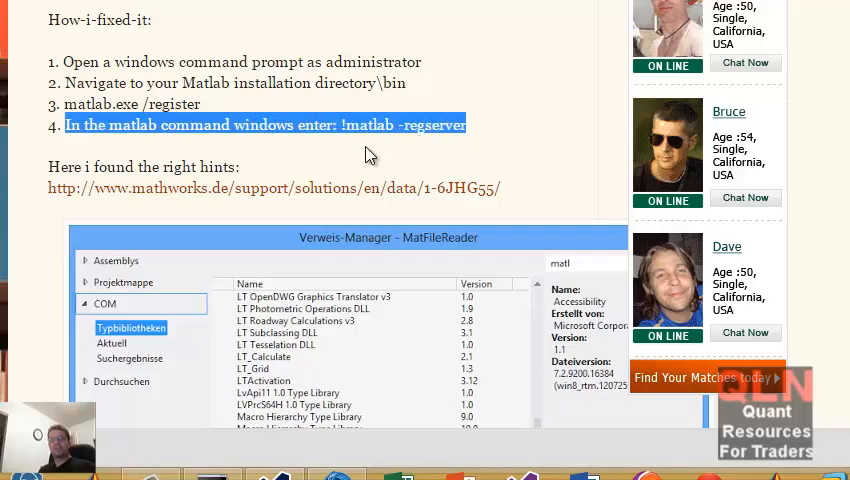
{"action": "scroll", "scroll_direction": "down", "scroll_amount": 3}
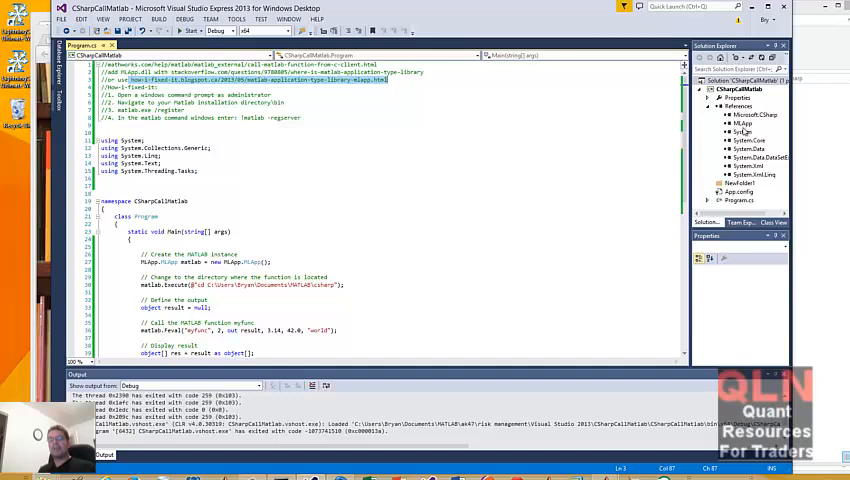
- Add the Matlab Application Type Library as a COM reference to the project
{"action": "right_click", "coordinate": [735, 106]}
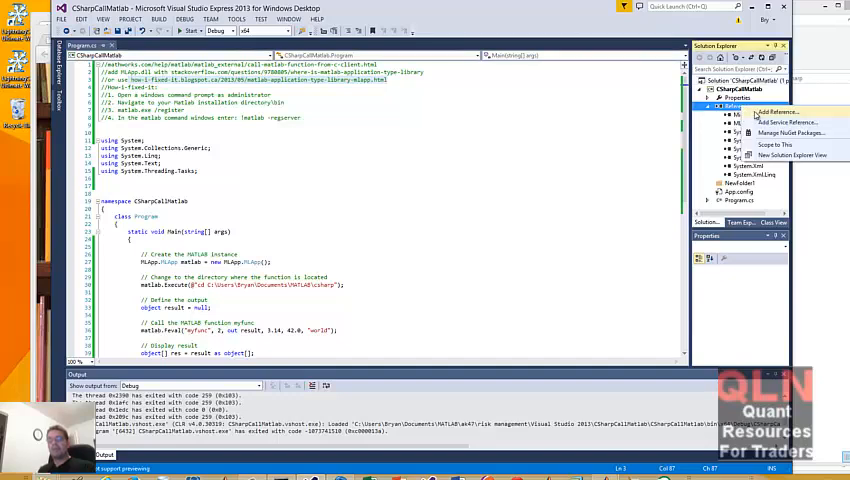
{"action": "left_click", "coordinate": [758, 112]}
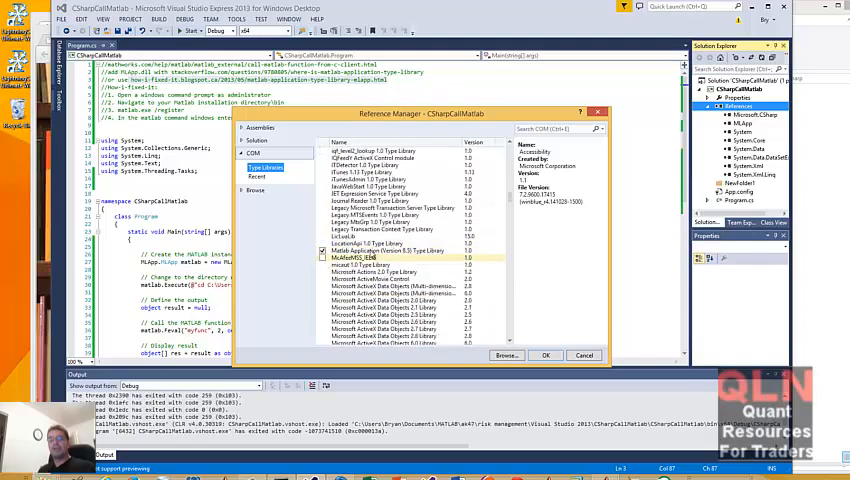
{"action": "left_click", "coordinate": [400, 249]}
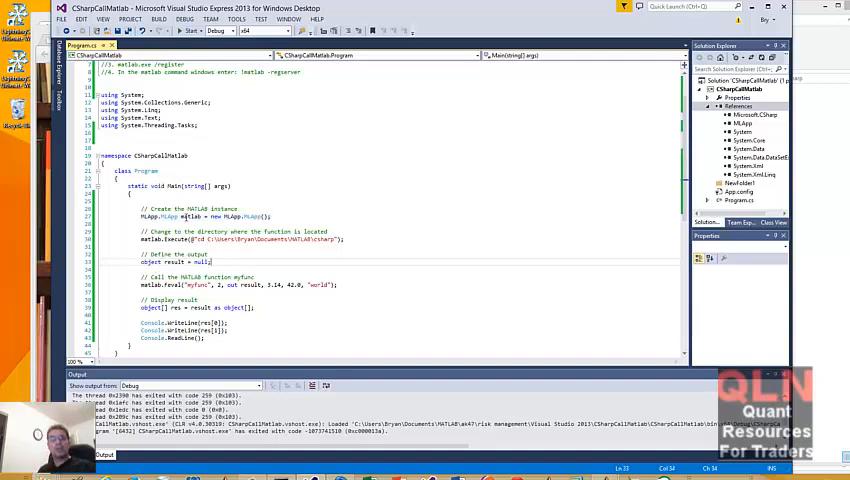
{"action": "double_click", "coordinate": [190, 217]}
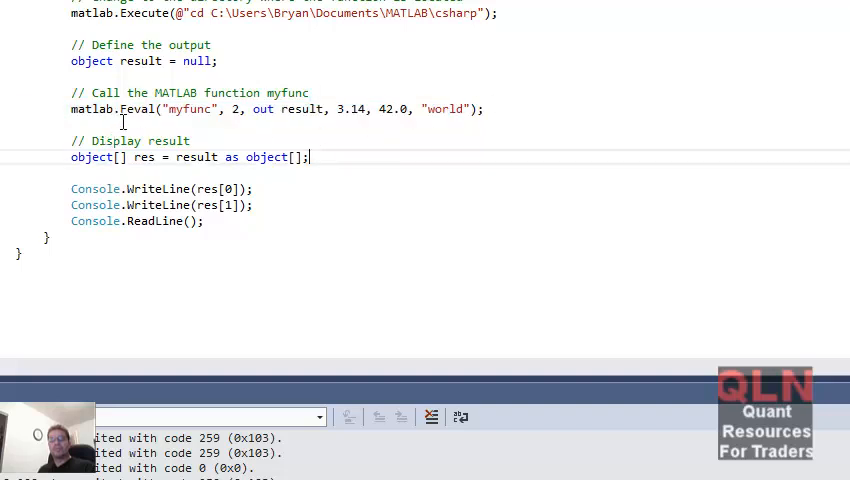
{"action": "double_click", "coordinate": [188, 109]}
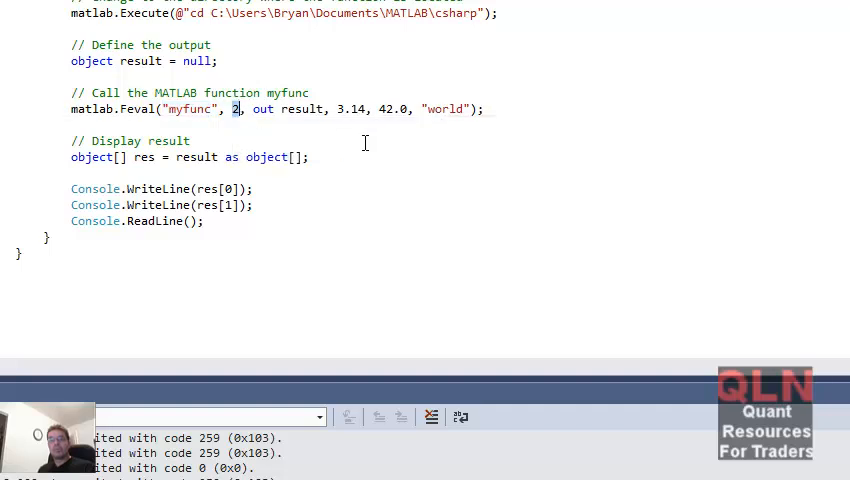
{"action": "mouse_move", "coordinate": [255, 113]}
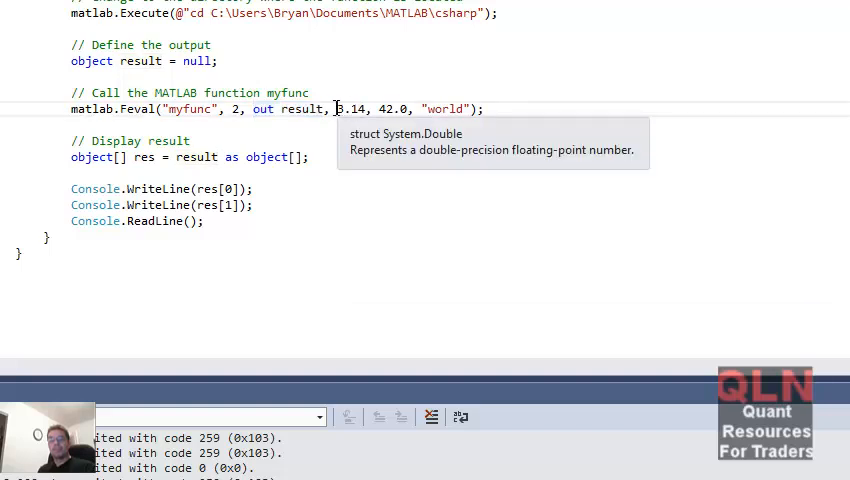
{"action": "mouse_move", "coordinate": [432, 108]}
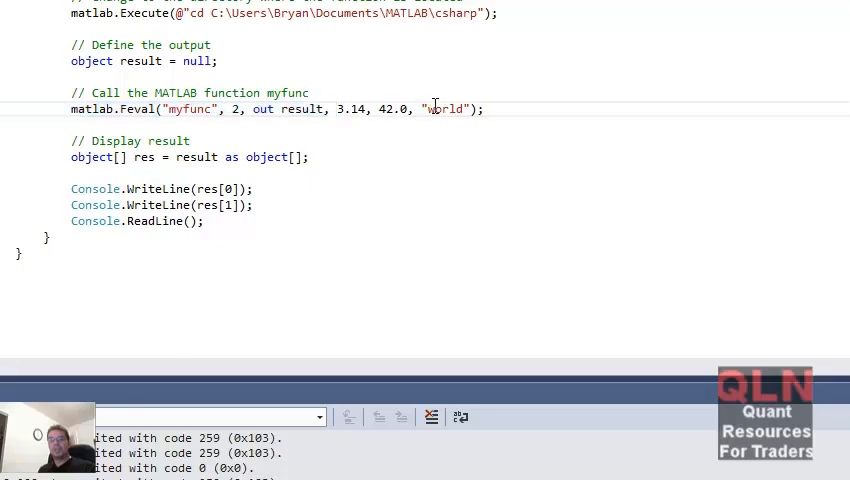
{"action": "double_click", "coordinate": [444, 109]}
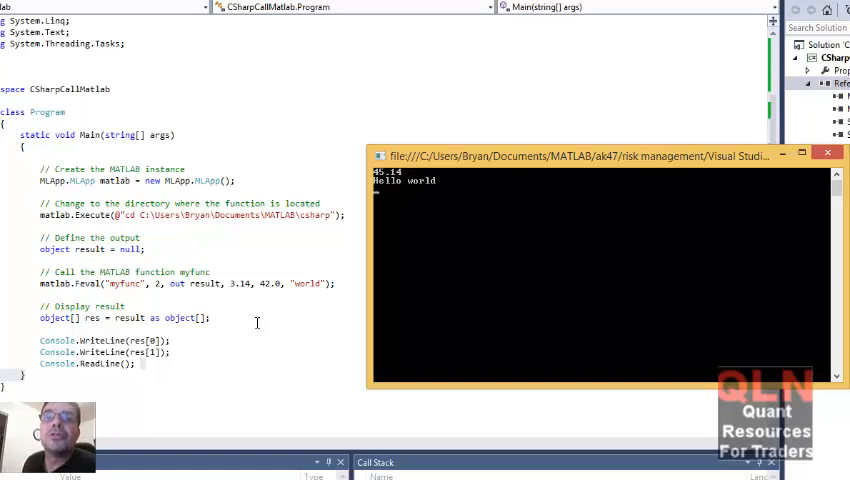
{"action": "mouse_move", "coordinate": [400, 182]}
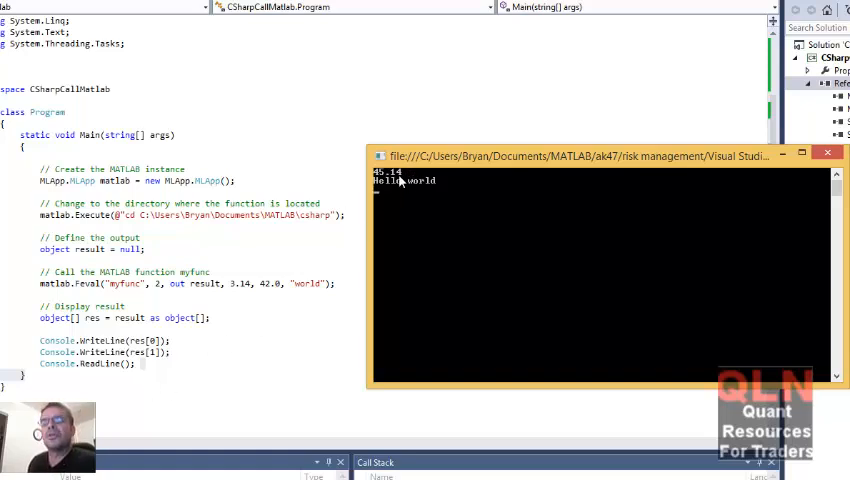